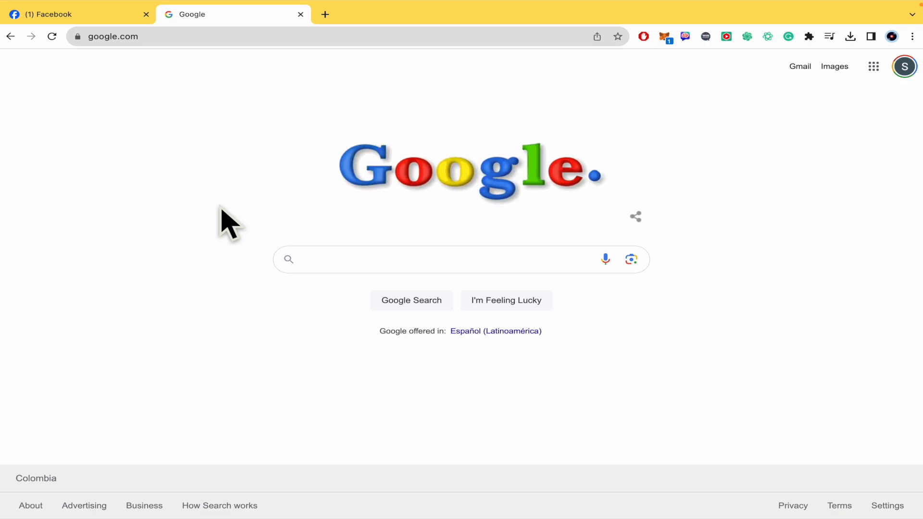
Step: Return from the Google search tab to the Facebook tab in Chrome
left_click(70, 15)
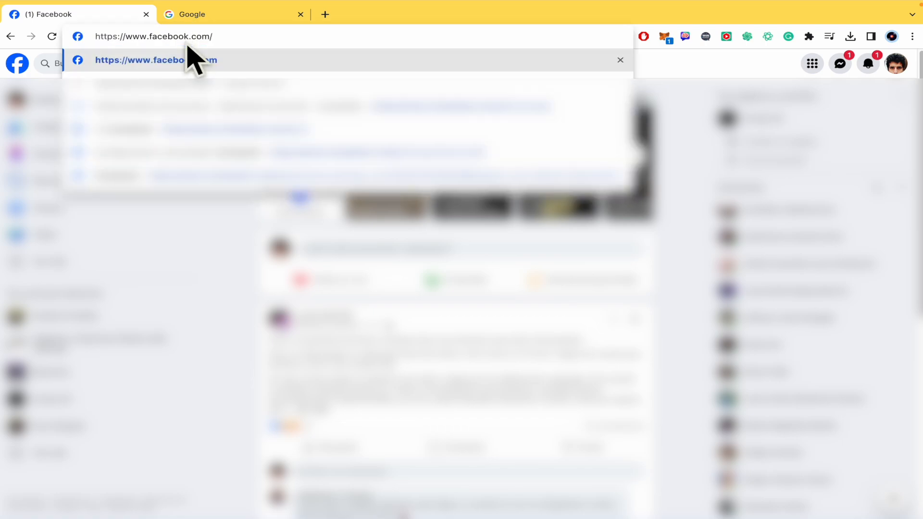
Step: Navigate to facebook.com/adsmanager to load the campaigns overview with its three campaigns
type("facebook.com/adsmanager")
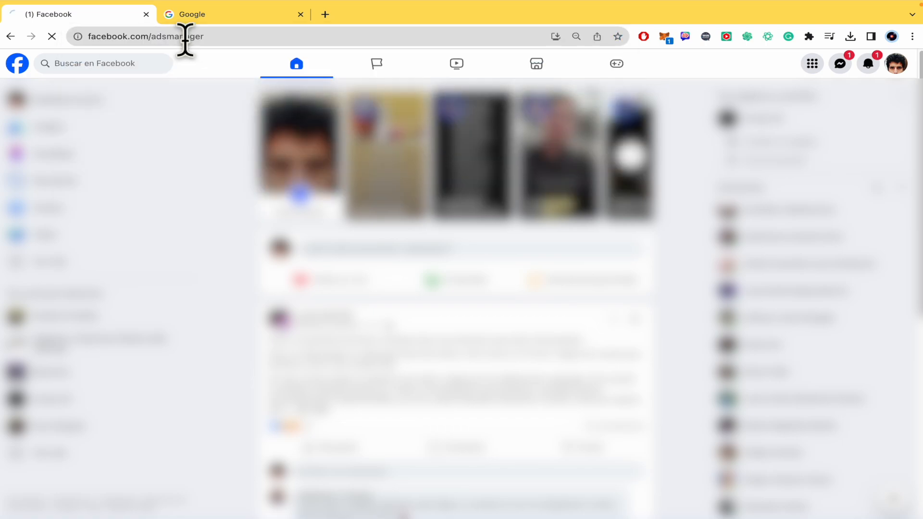
type("facebook.com/adsmanager")
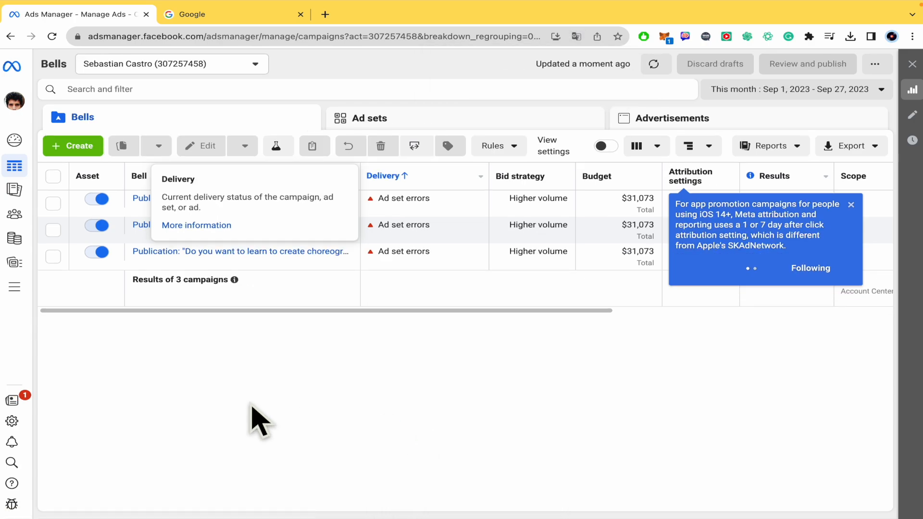
mouse_move(97, 418)
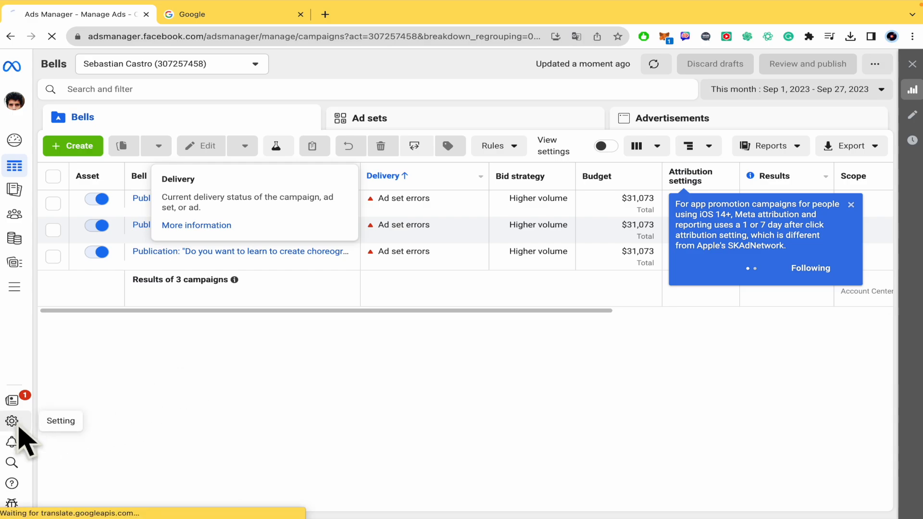
Step: Show the ad account settings page translated from Spanish into English
left_click(12, 421)
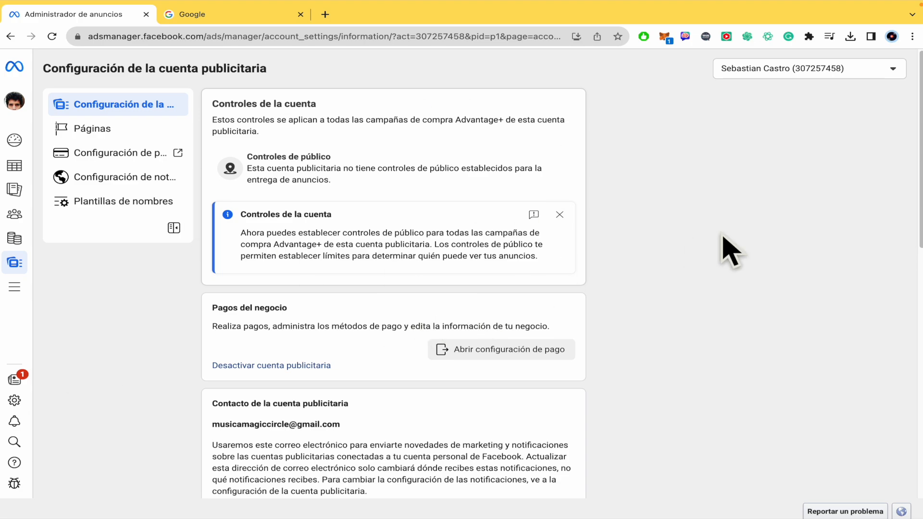
right_click(731, 250)
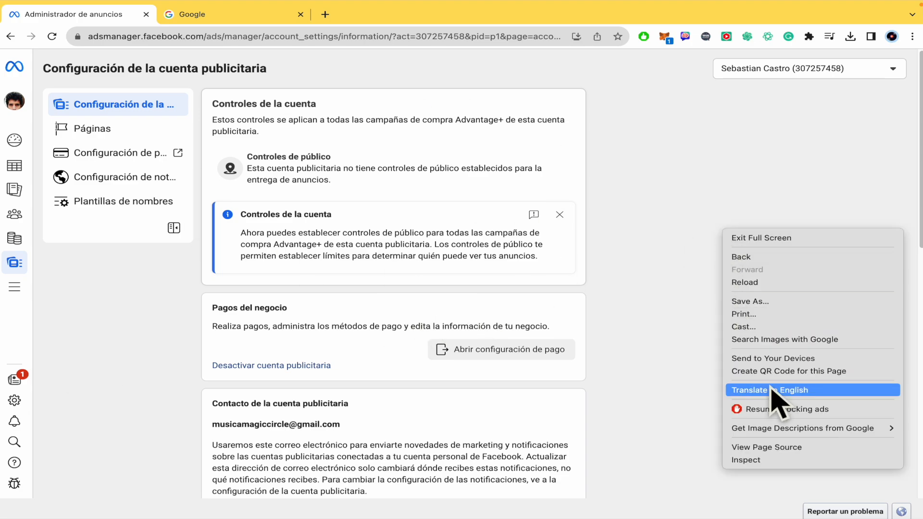
left_click(766, 389)
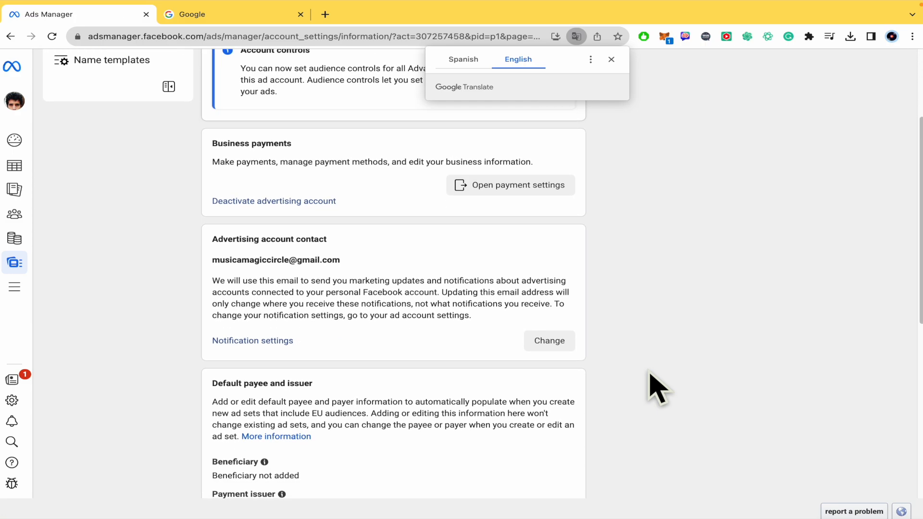
Step: Scroll the settings page down to the Ad account roles section listing its users
scroll("down", 3)
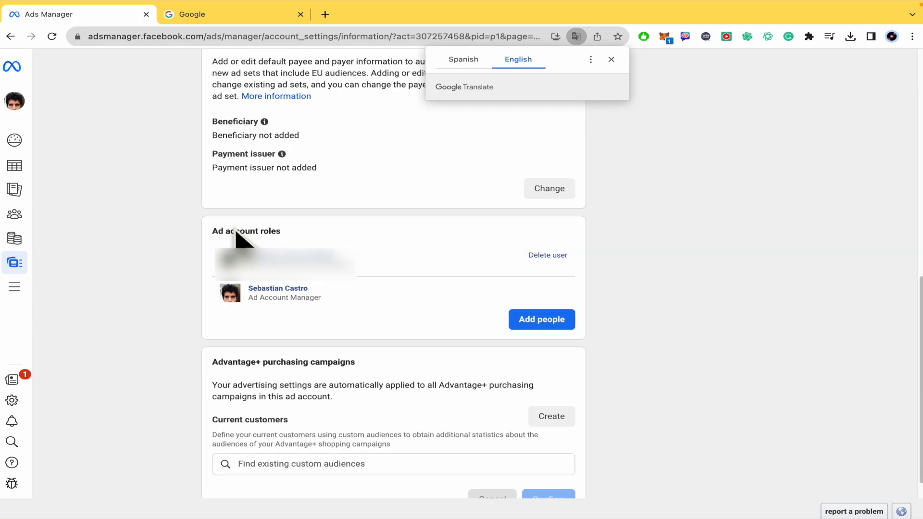
mouse_move(465, 306)
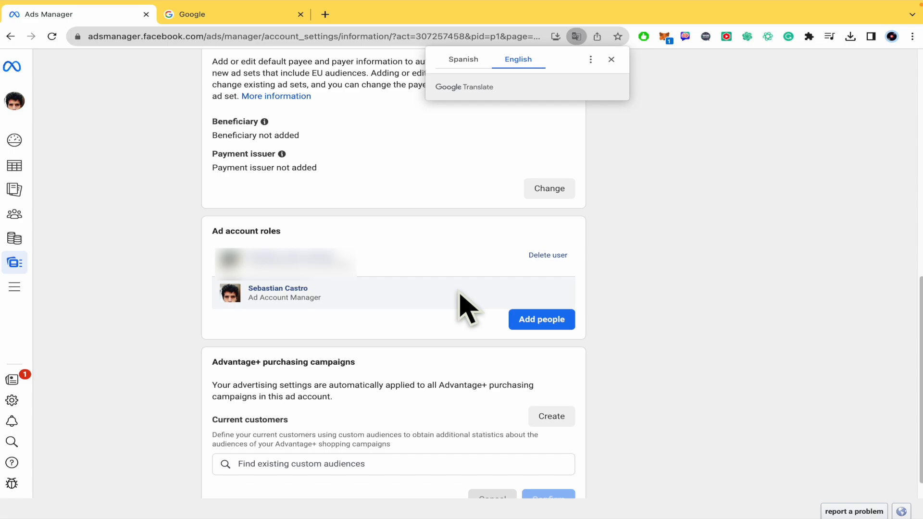
mouse_move(470, 303)
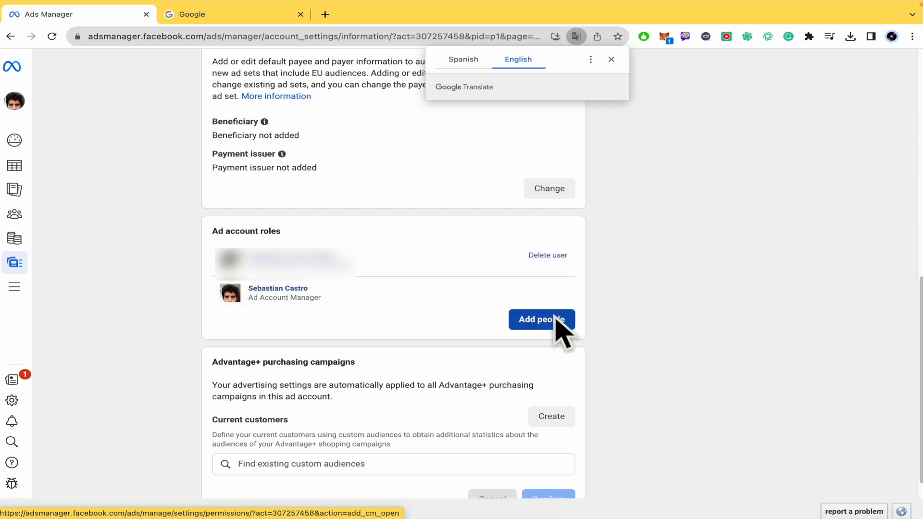
left_click(541, 319)
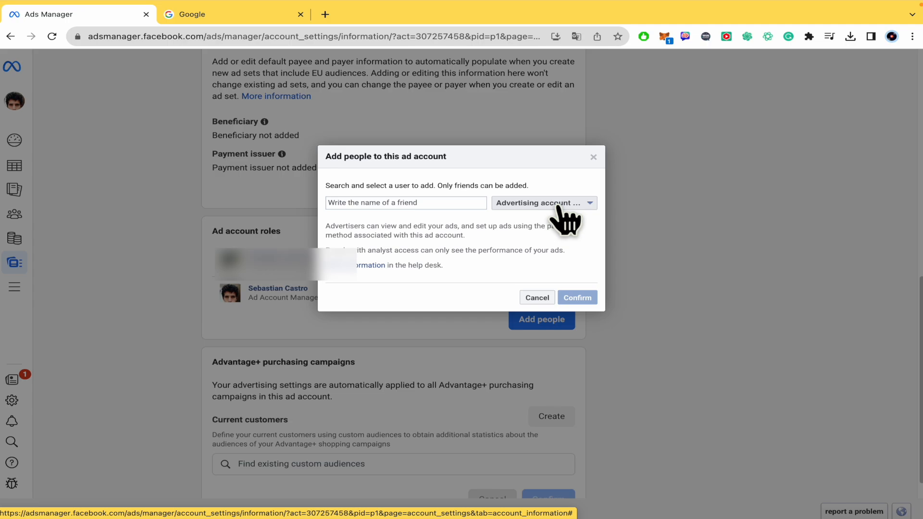
left_click(541, 203)
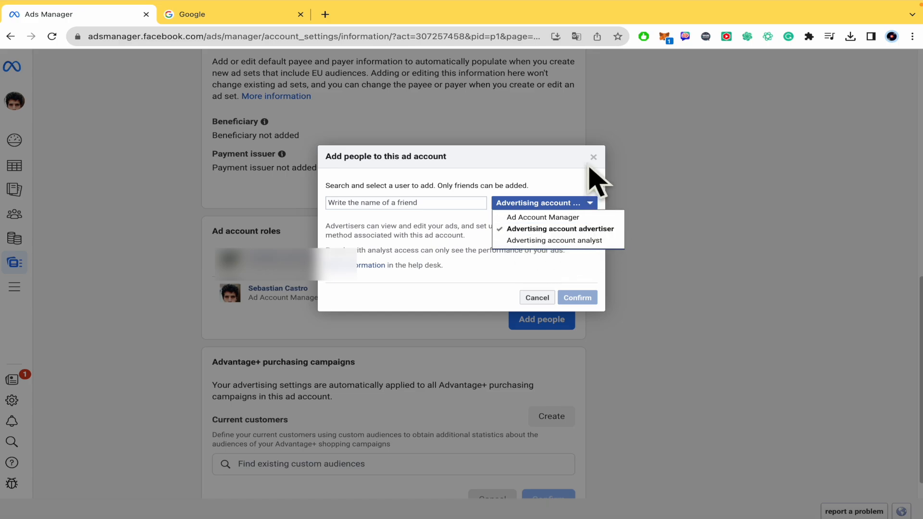
left_click(593, 157)
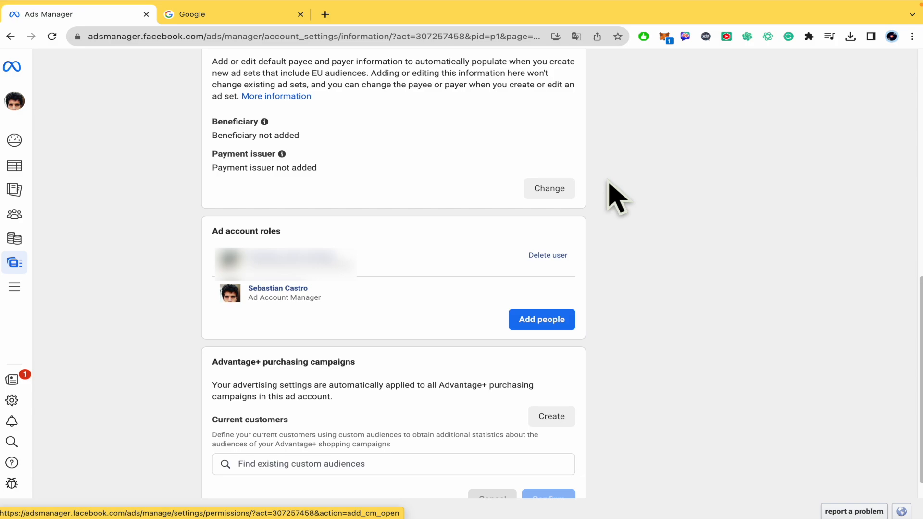